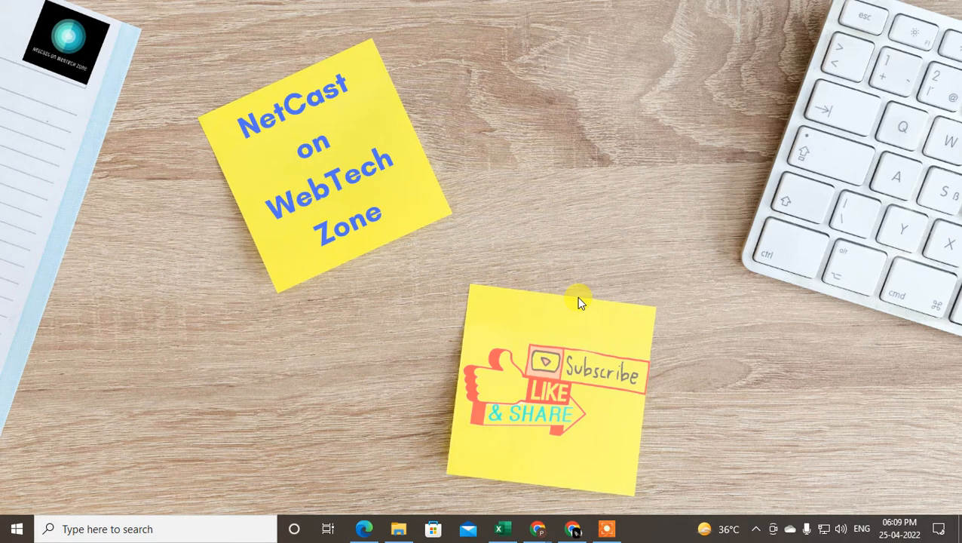
mouse_move(579, 292)
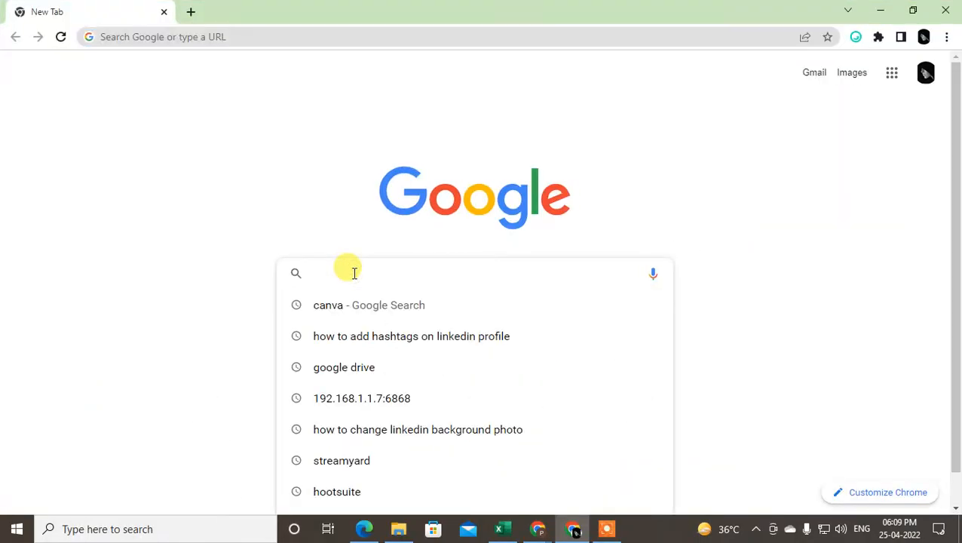
Step: Search Google for 'webex download' and open the official Cisco Webex download page
text(webex download)
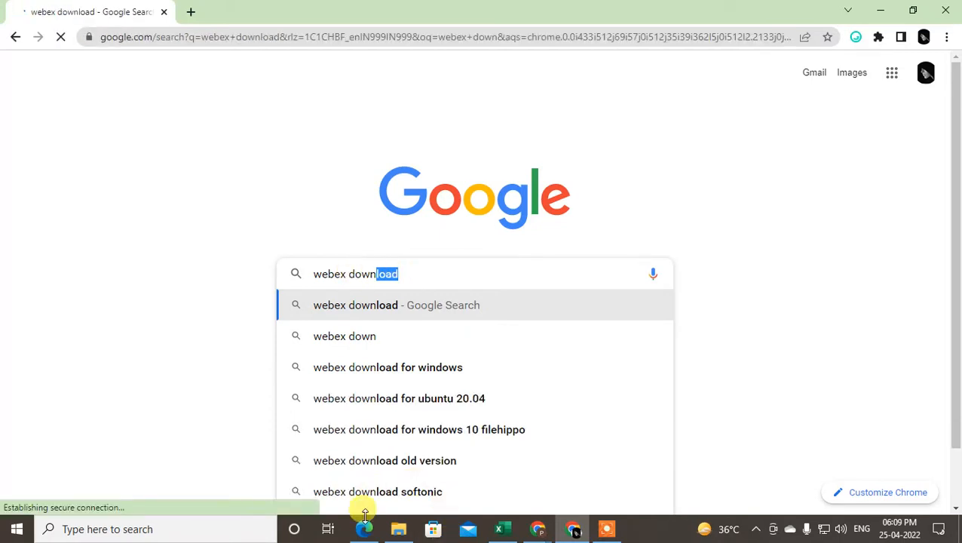
click(395, 305)
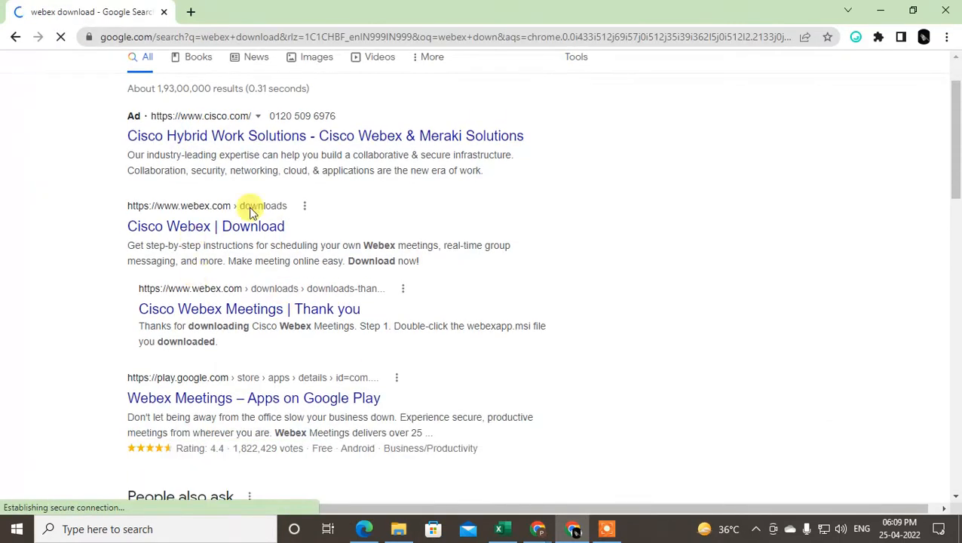
scroll(down, 3)
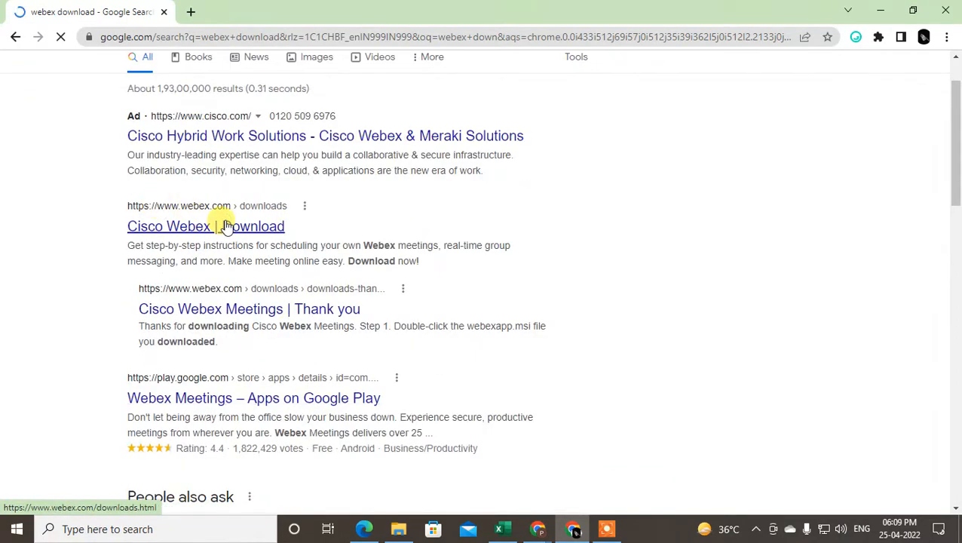
click(205, 226)
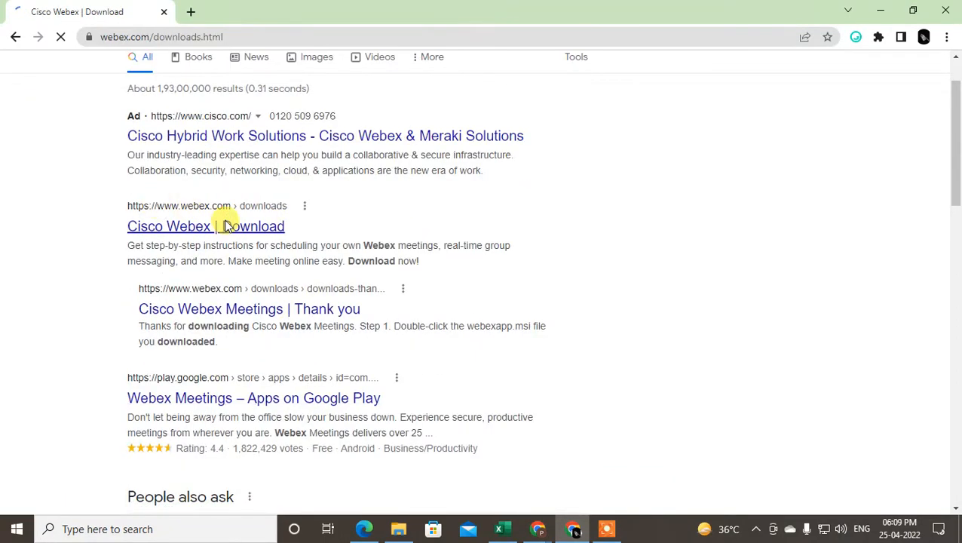
click(205, 227)
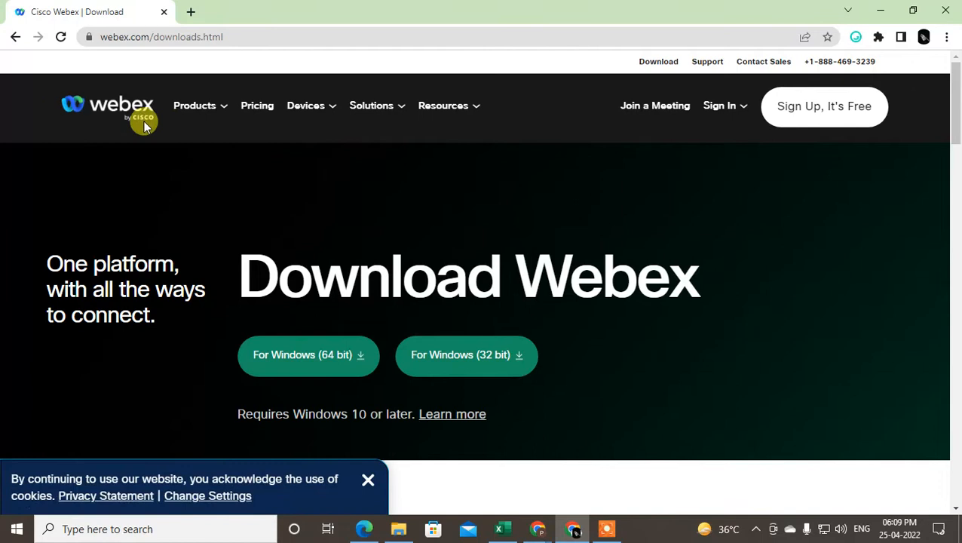
scroll(down, 3)
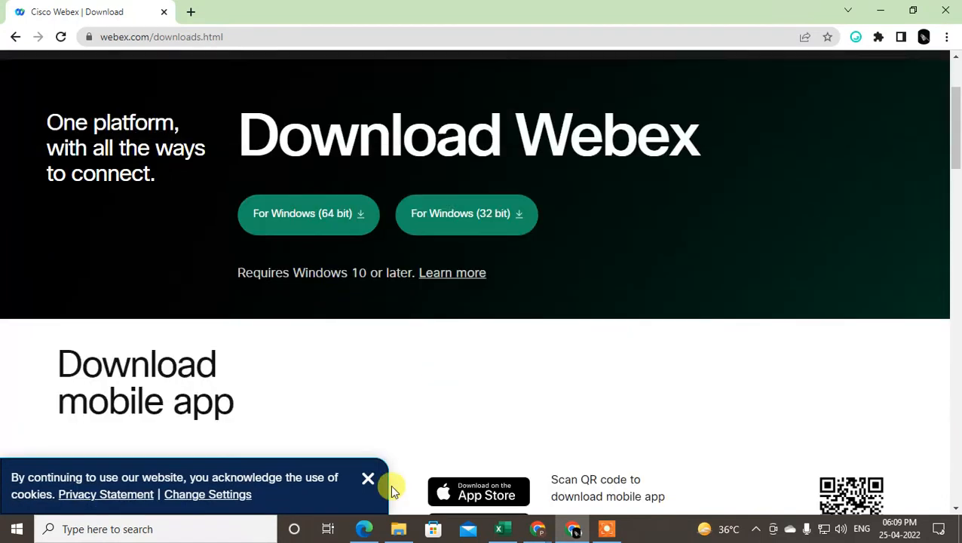
Step: Search Windows for 'webex' to launch the desktop app
text(webex)
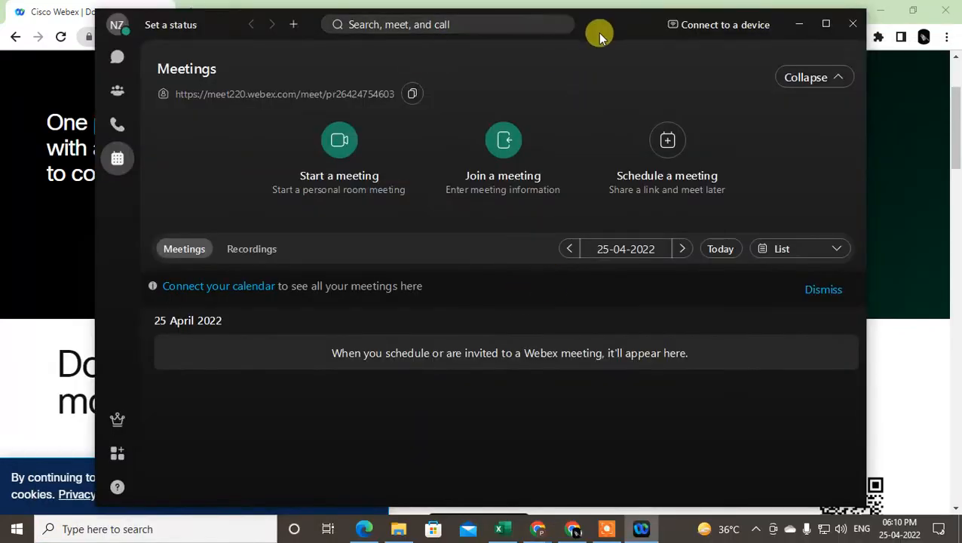
mouse_move(591, 202)
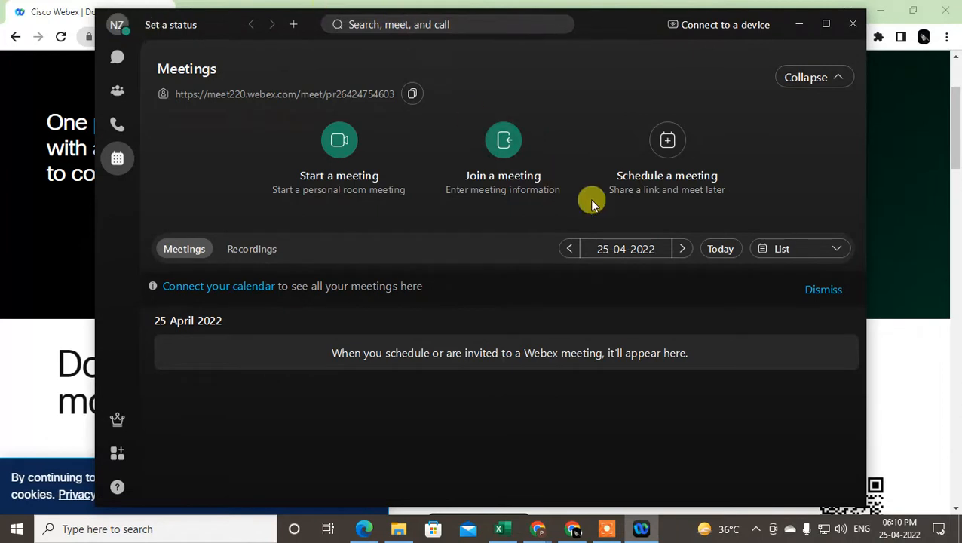
mouse_move(591, 513)
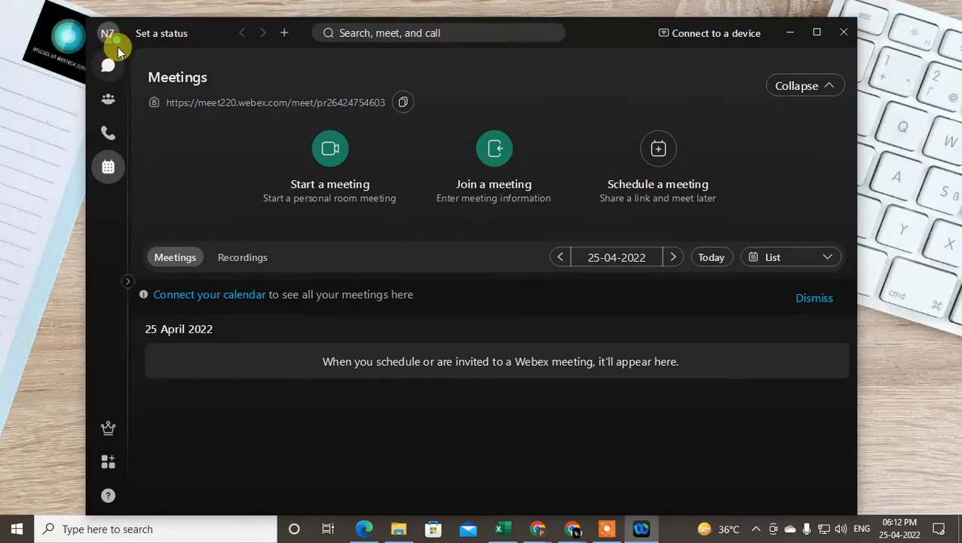
Step: Open Webex Settings from the profile menu, glance at Audio, and return to General
click(109, 33)
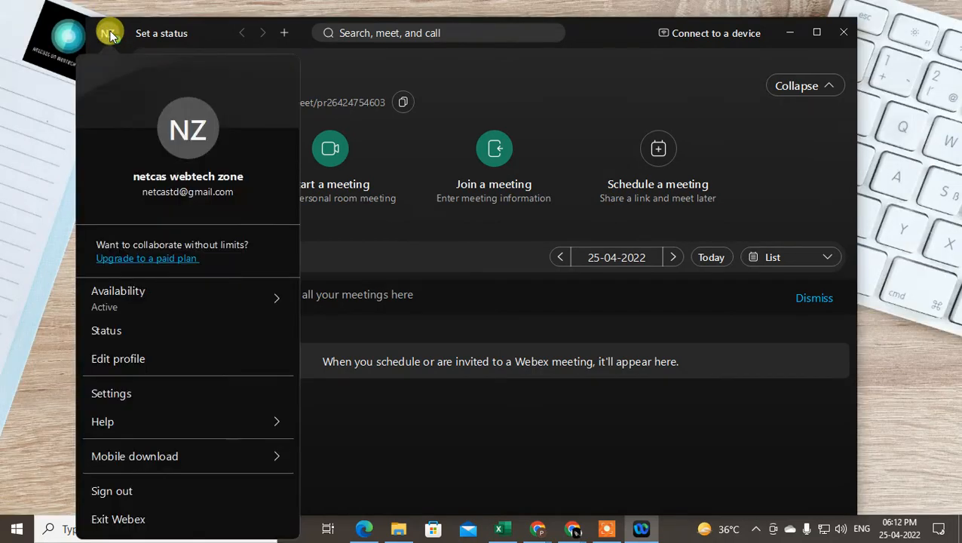
mouse_move(222, 377)
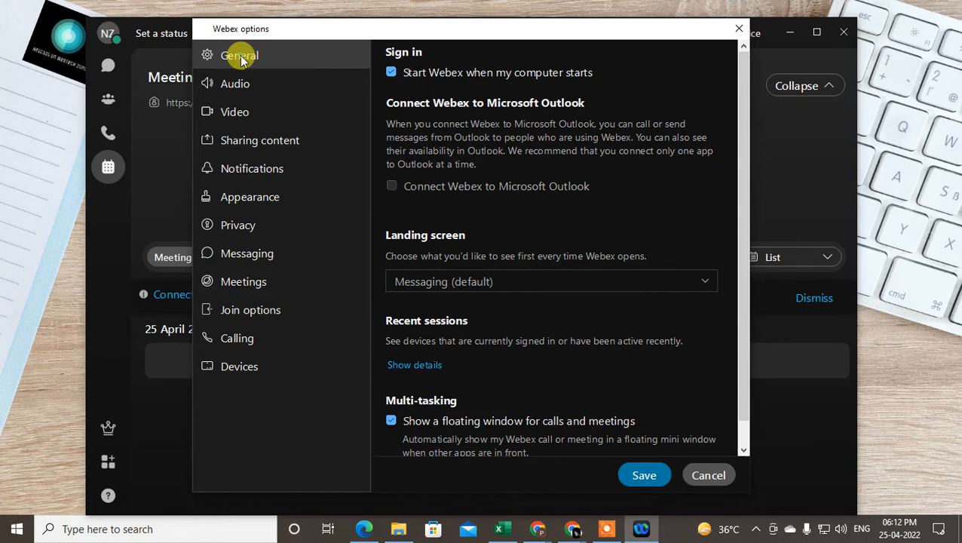
mouse_move(444, 108)
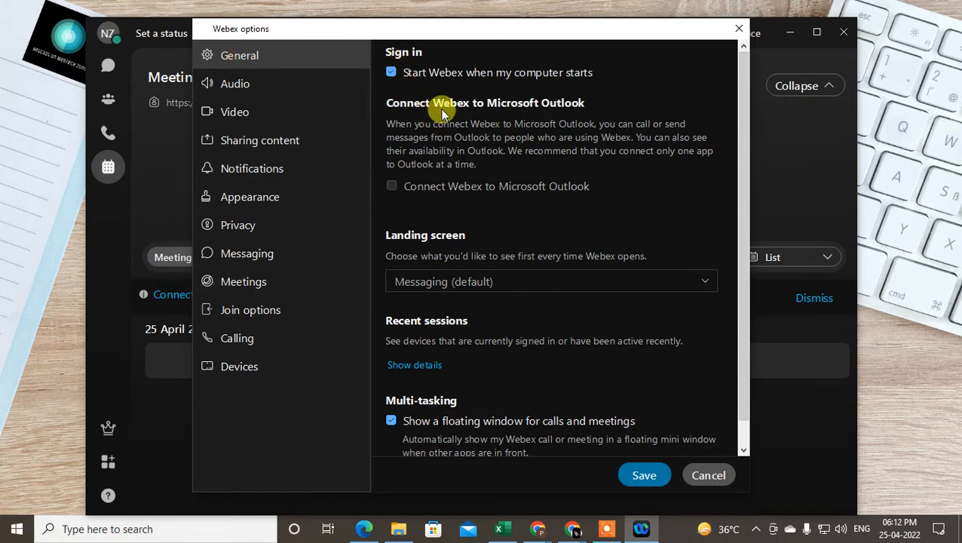
mouse_move(550, 106)
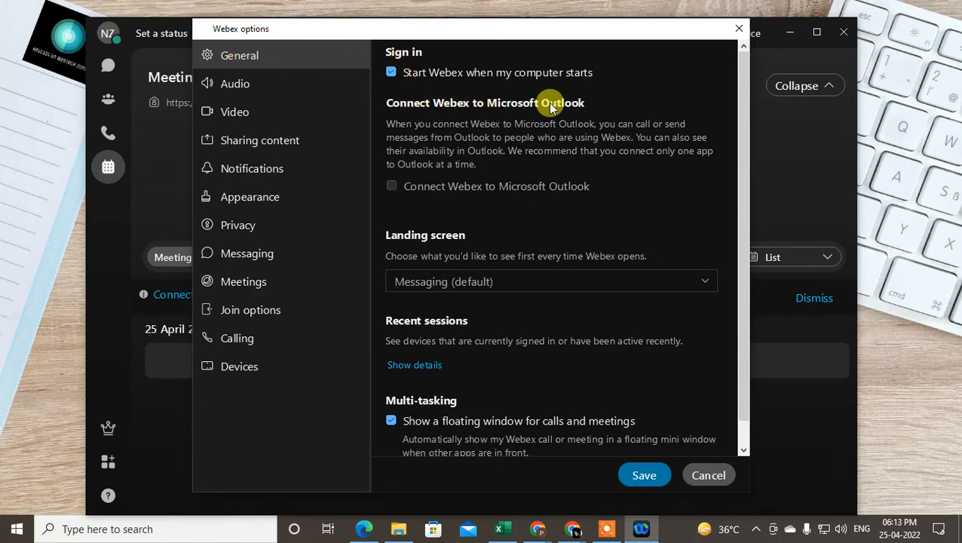
mouse_move(235, 83)
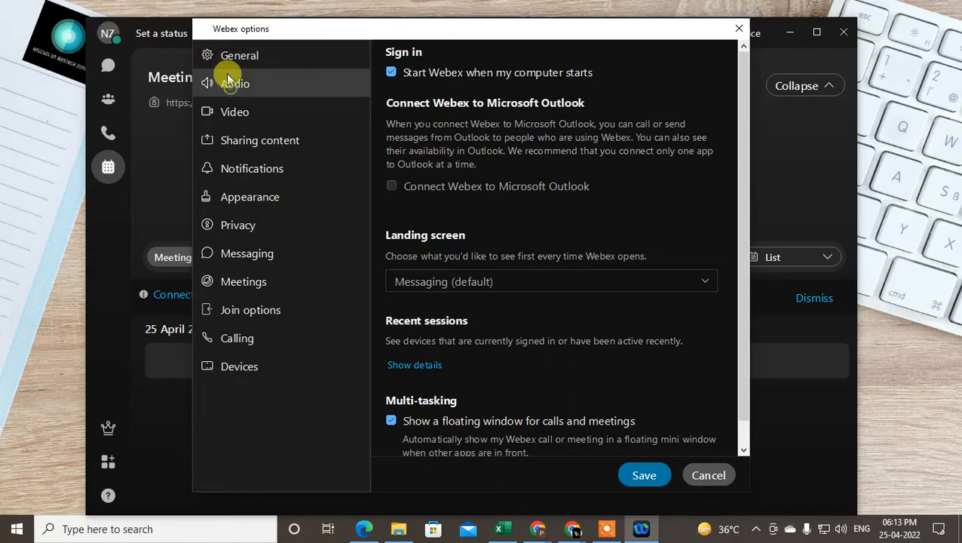
click(235, 85)
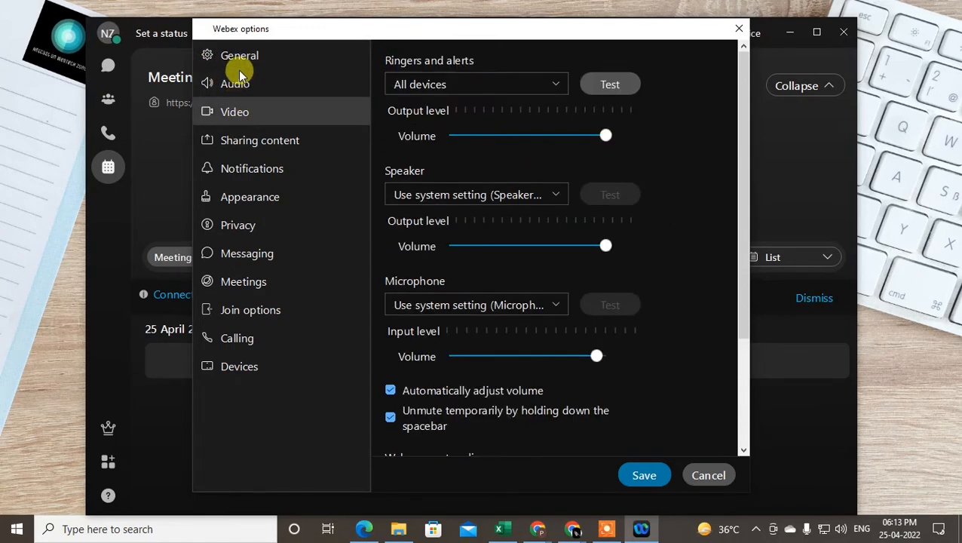
click(239, 54)
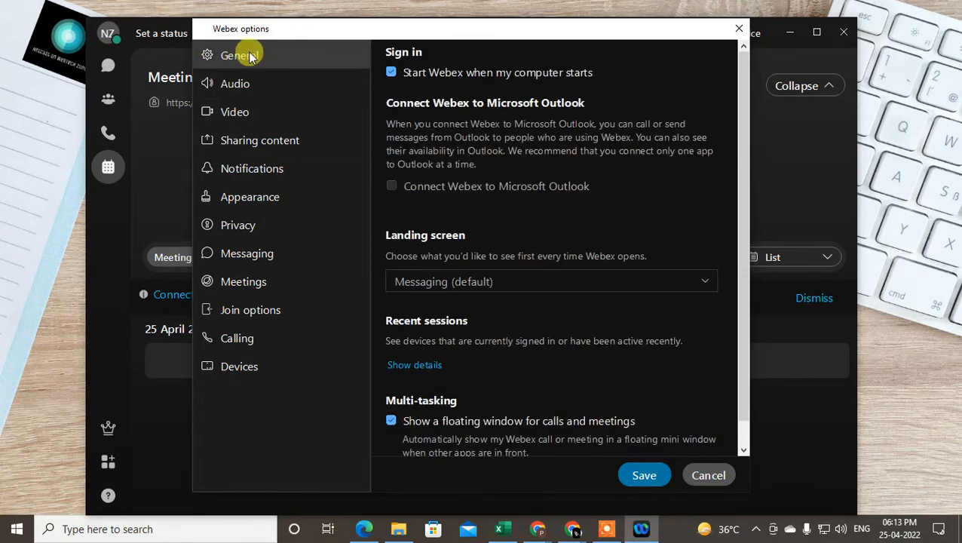
mouse_move(528, 190)
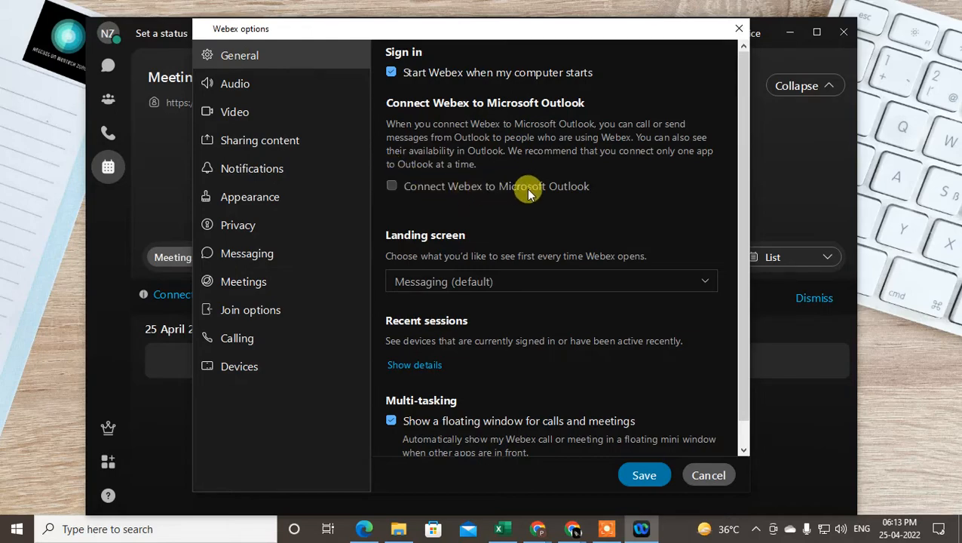
Step: Enable 'Connect Webex to Microsoft Outlook' and acknowledge the restart-Outlook notice
click(392, 185)
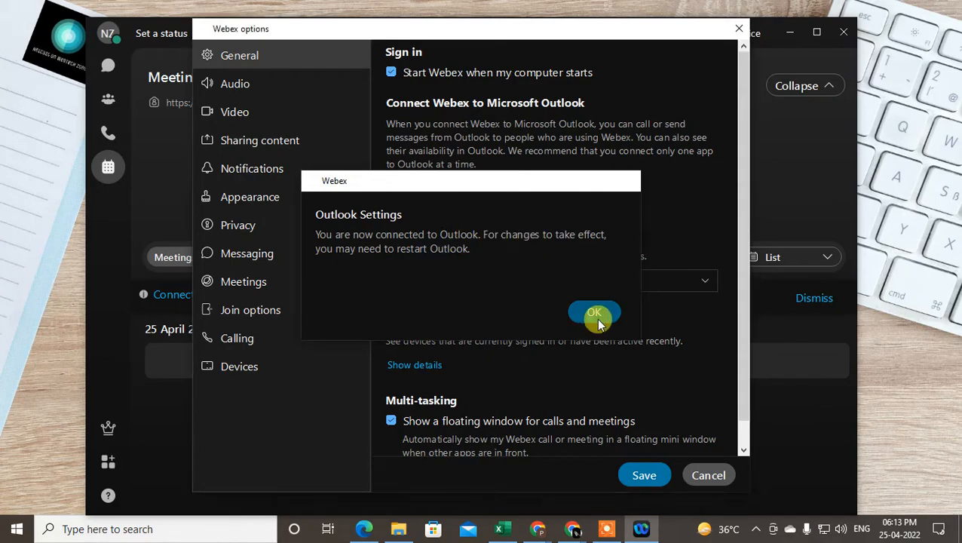
click(594, 312)
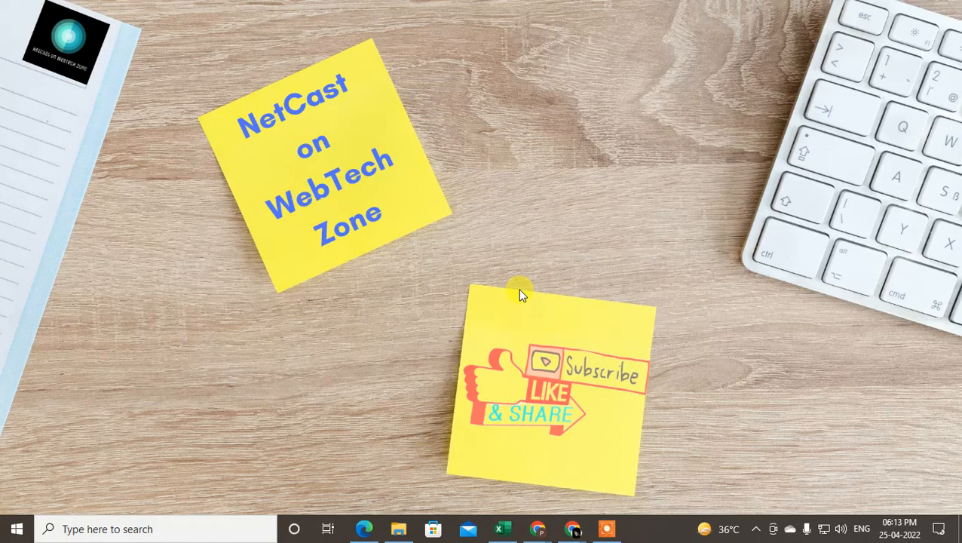
mouse_move(527, 184)
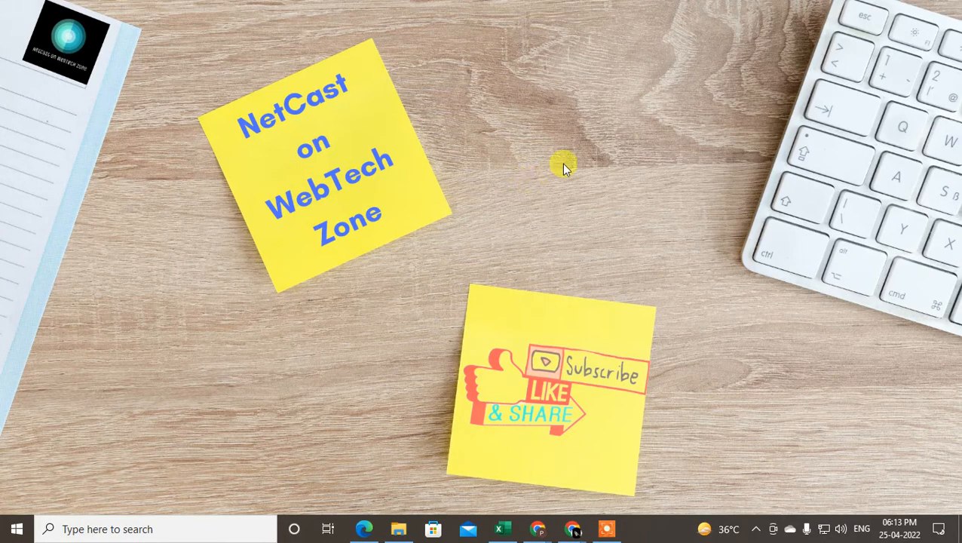
mouse_move(594, 285)
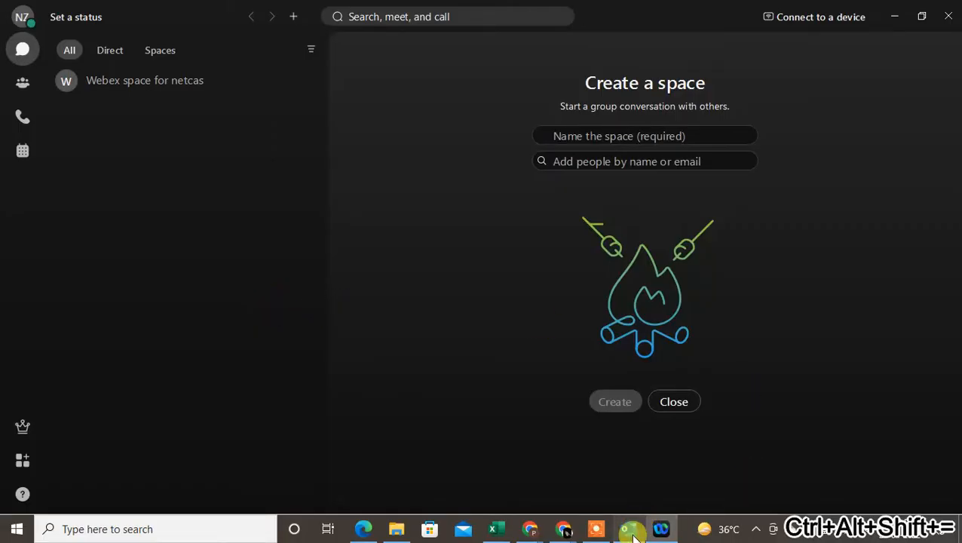
Step: In Outlook, expand the email sender's full contact card showing presence and details
click(628, 527)
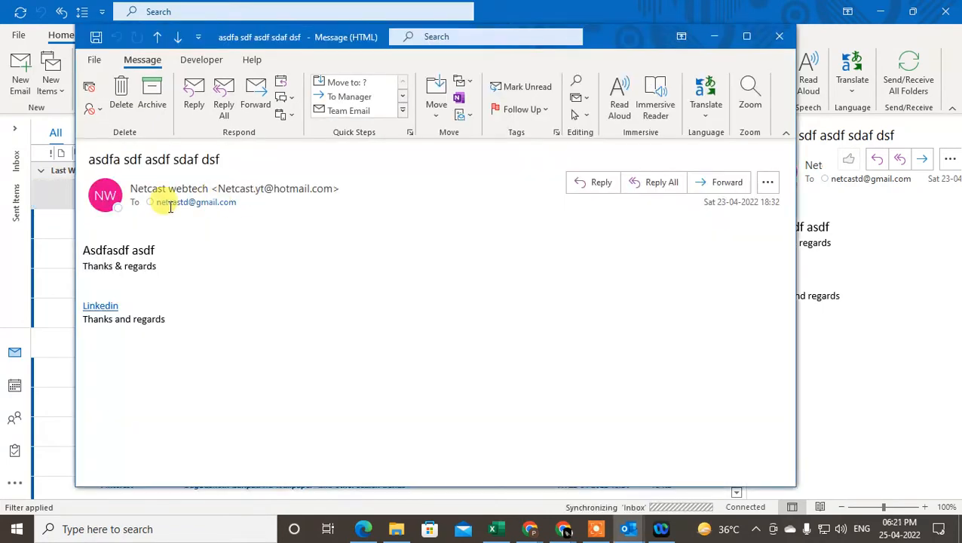
click(106, 196)
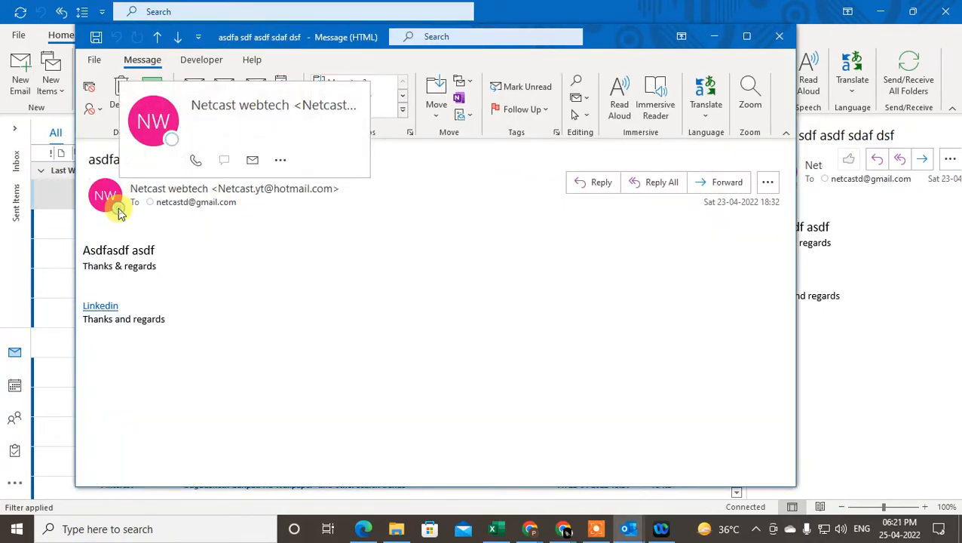
click(106, 196)
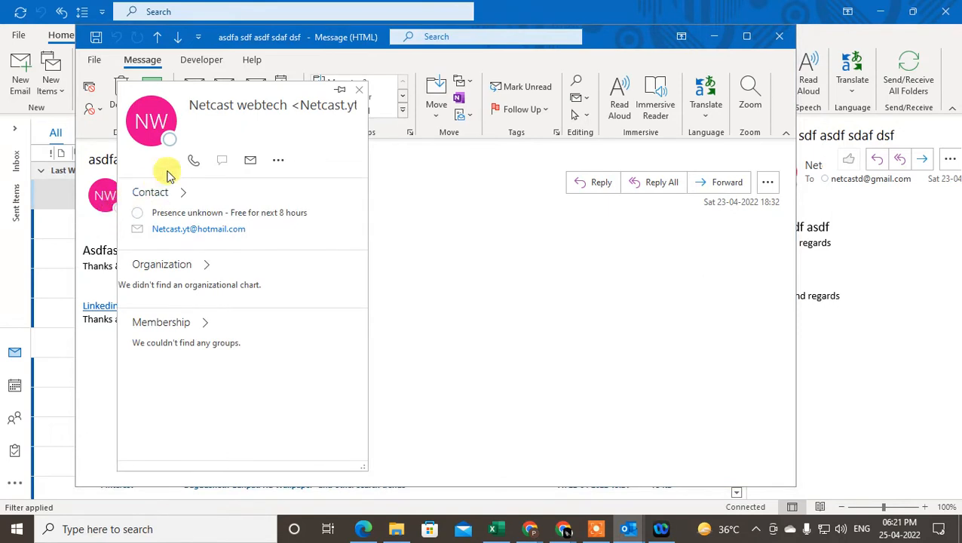
mouse_move(223, 160)
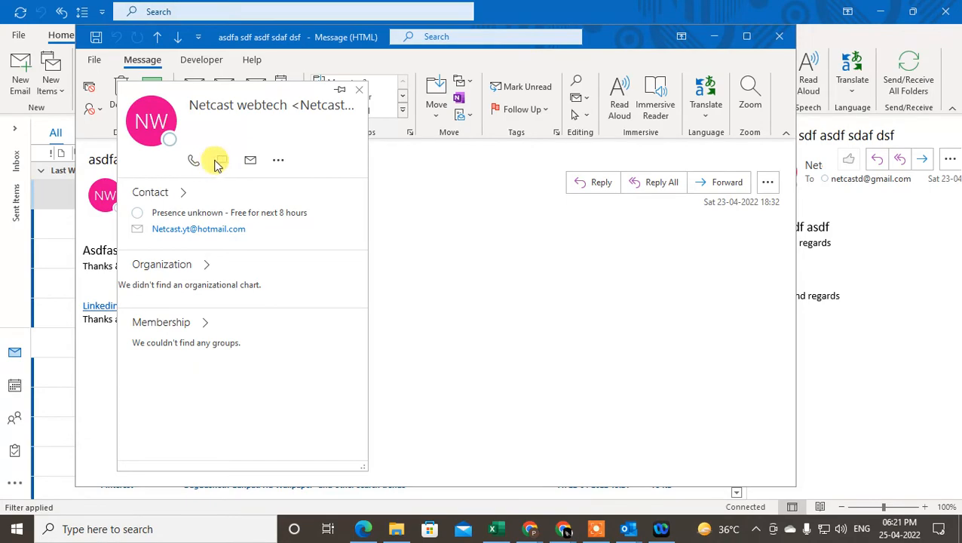
Step: Return to Outlook and close the open message window back to the inbox list
click(660, 528)
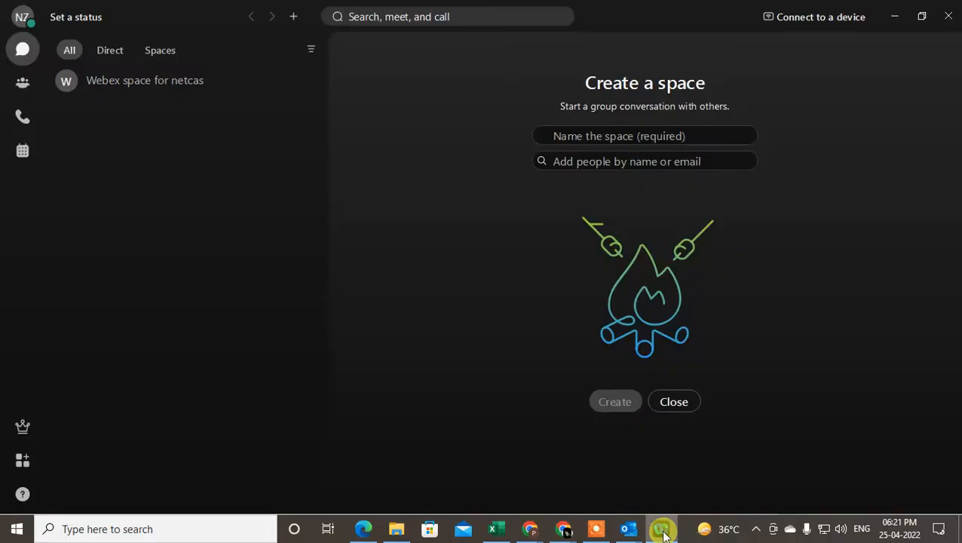
click(628, 528)
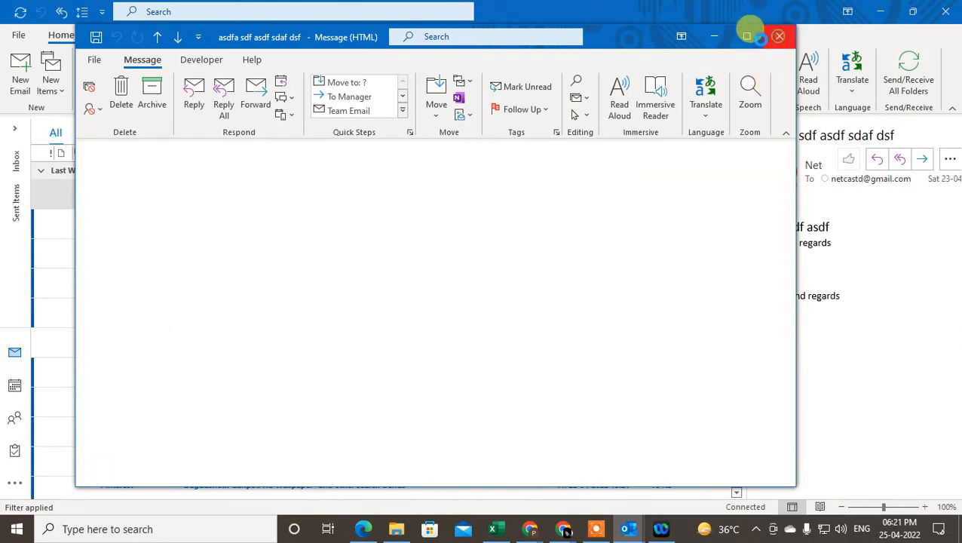
click(778, 36)
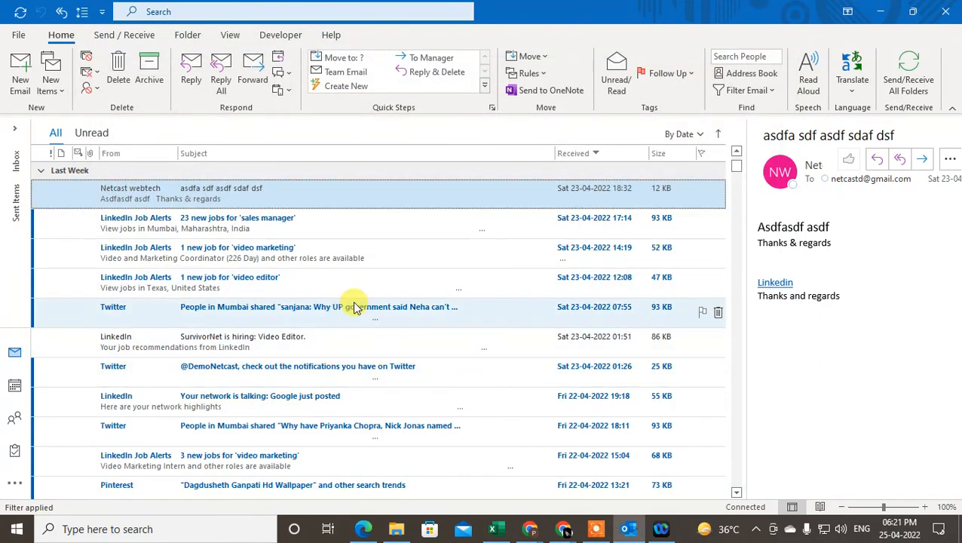